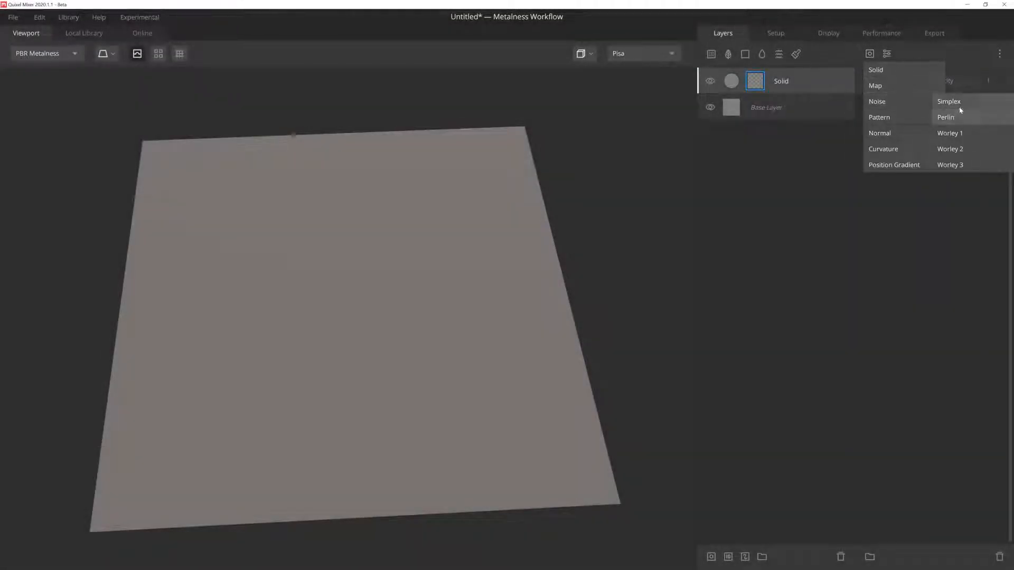
Add a Noise mask component and cycle its type through Worley 1–3 before settling on Perlin
{"action": "left_click", "coordinate": [949, 102]}
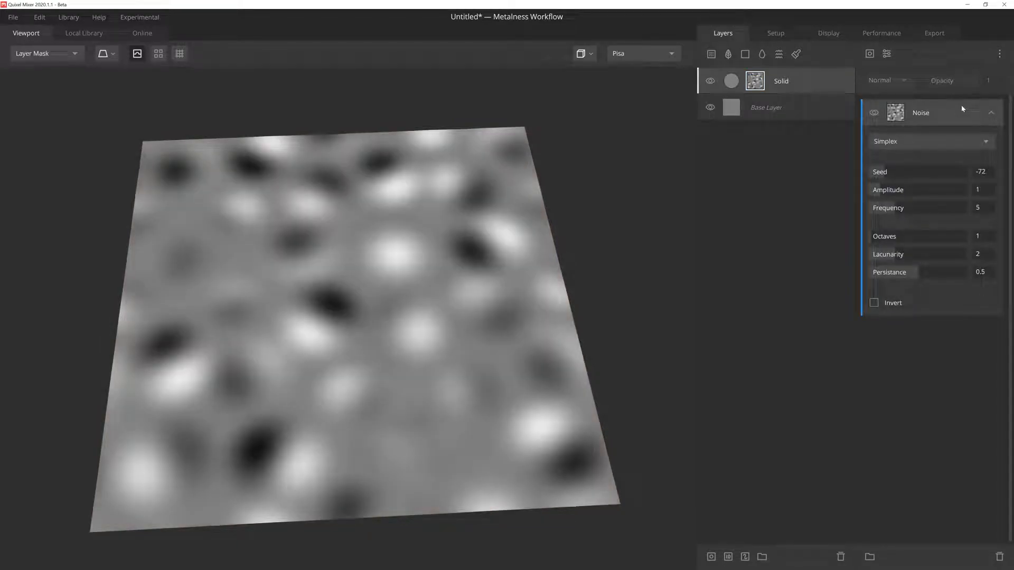
{"action": "left_click", "coordinate": [929, 140]}
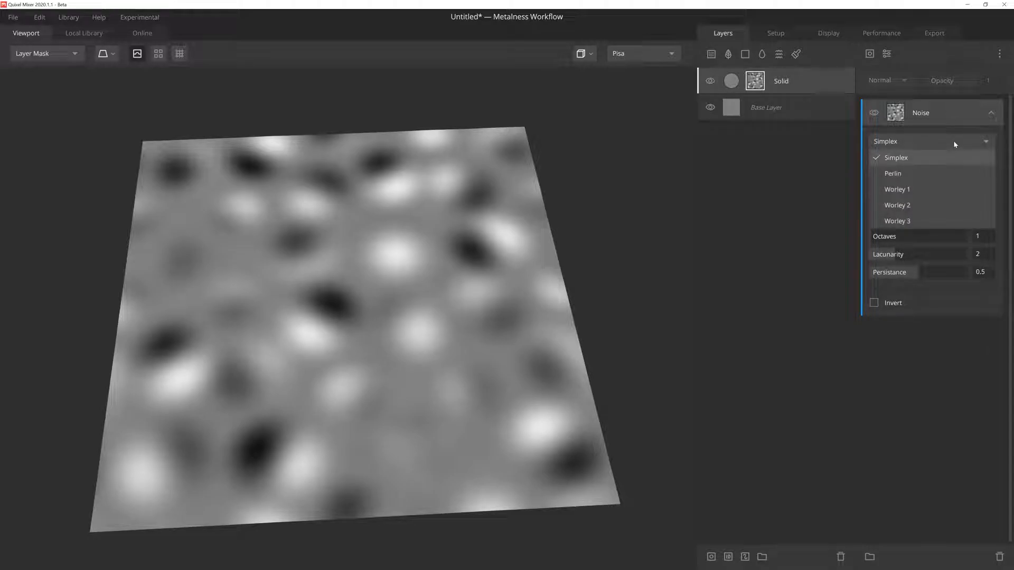
{"action": "mouse_move", "coordinate": [938, 173]}
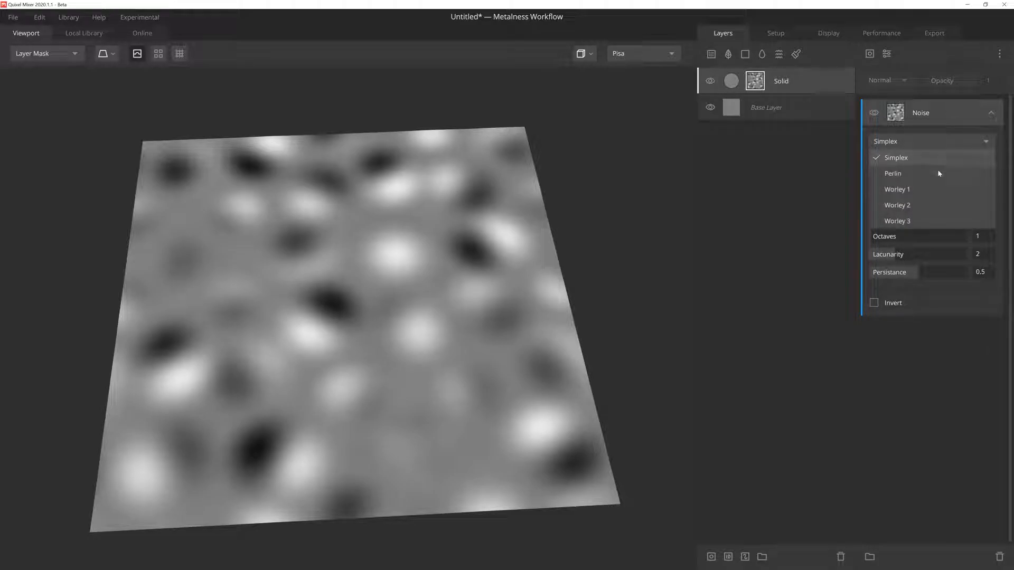
{"action": "left_click", "coordinate": [898, 189]}
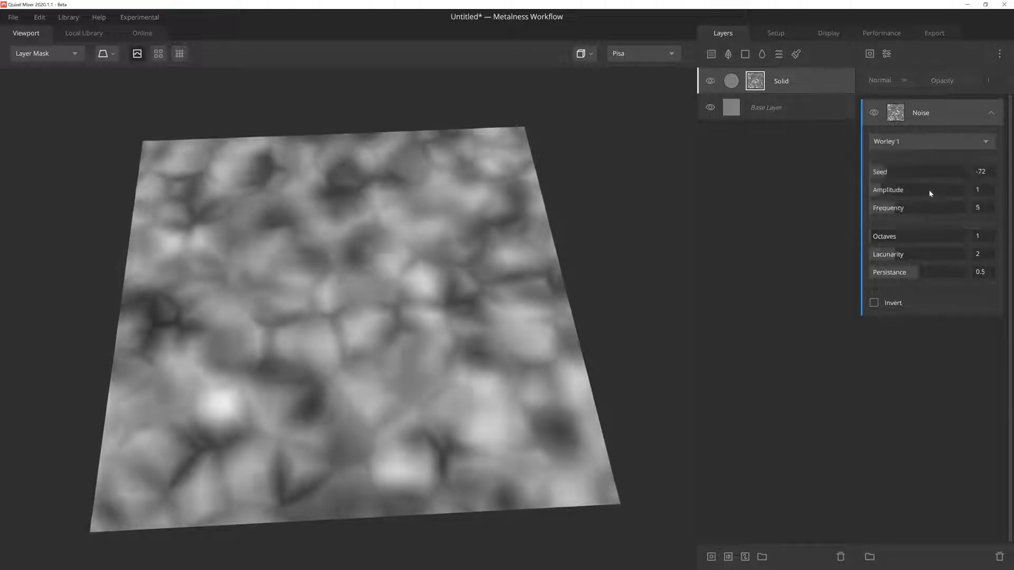
{"action": "left_click", "coordinate": [932, 140]}
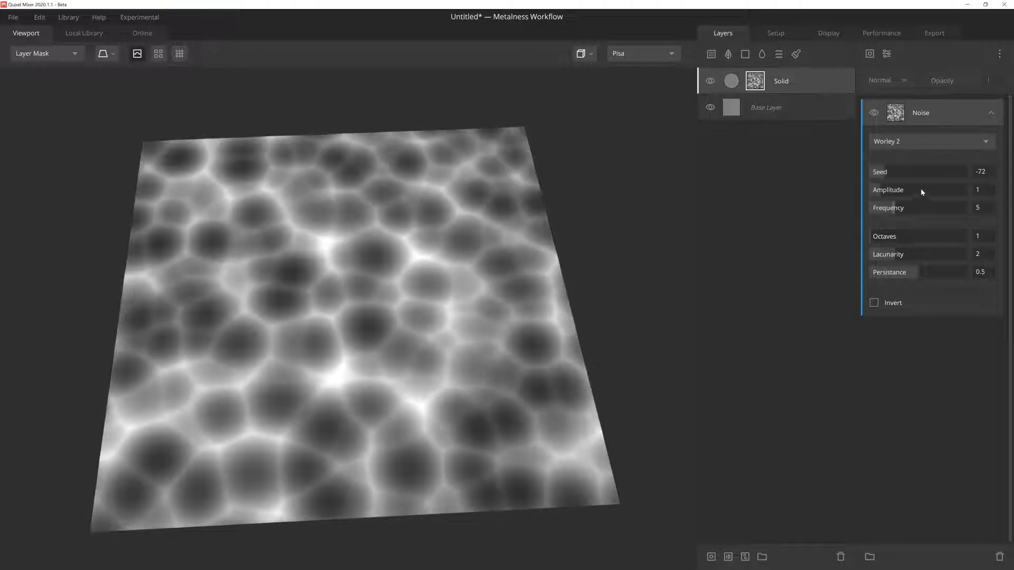
{"action": "left_click", "coordinate": [931, 141]}
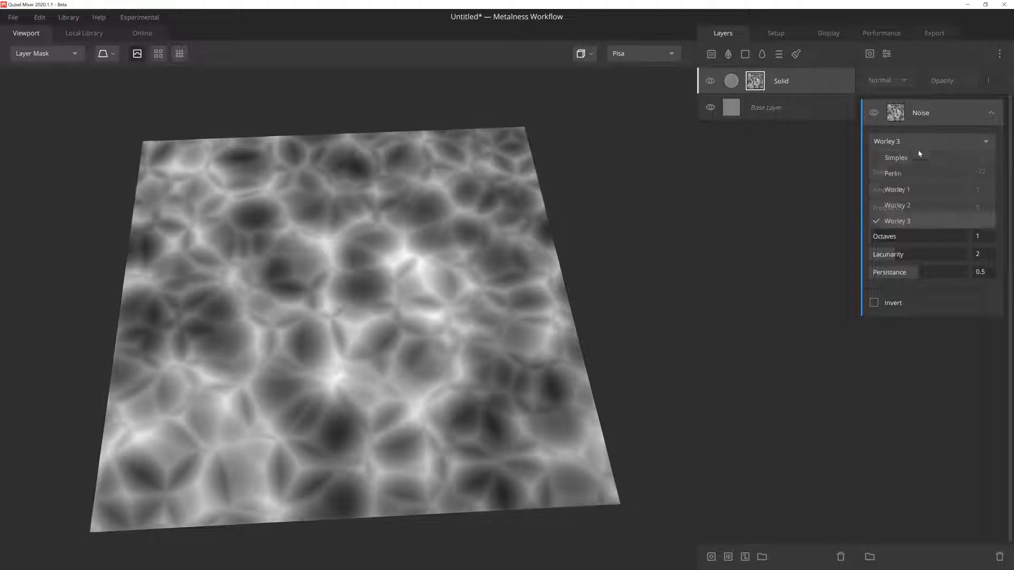
{"action": "left_click", "coordinate": [894, 172]}
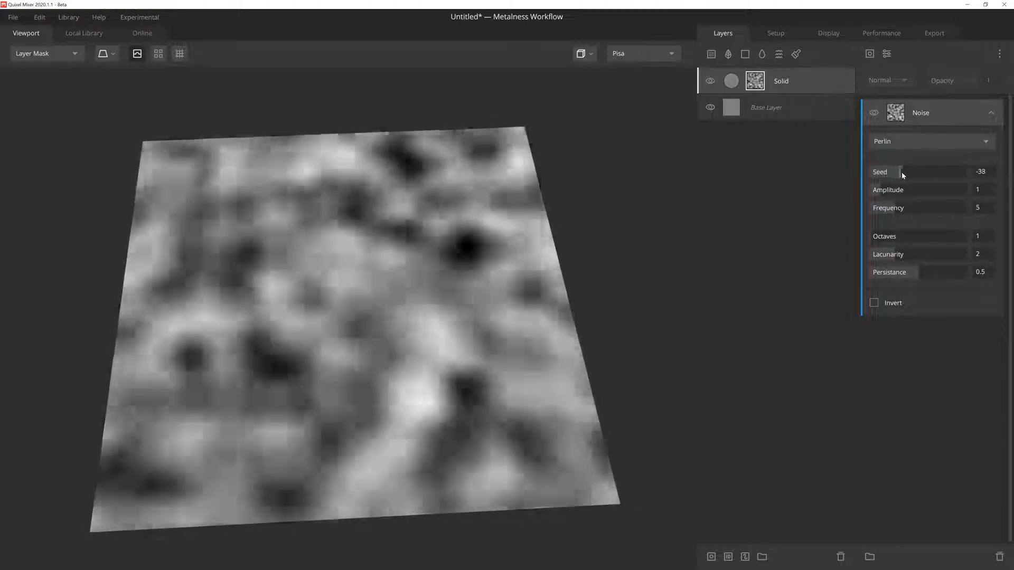
Tune the Perlin noise to seed -69, amplitude about 2 and a higher frequency for fine speckle
{"action": "left_click_drag", "start_coordinate": [905, 171], "coordinate": [896, 171]}
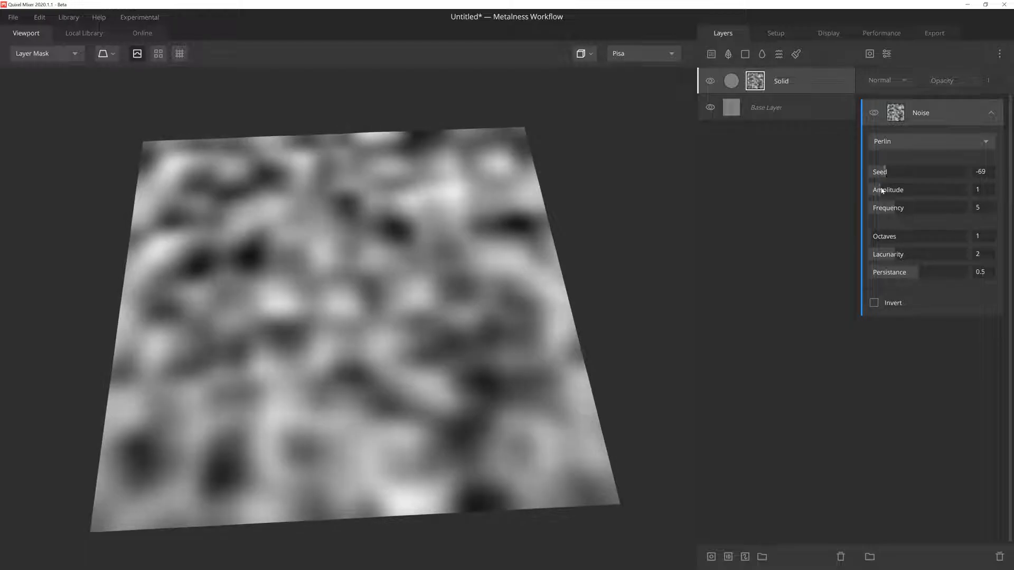
{"action": "left_click_drag", "start_coordinate": [905, 189], "coordinate": [931, 189]}
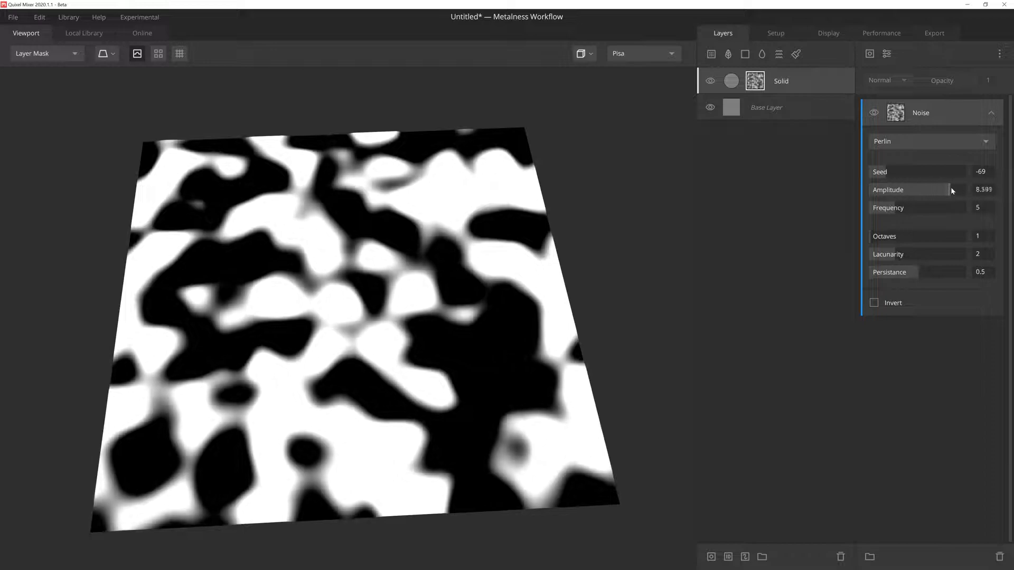
{"action": "left_click_drag", "start_coordinate": [905, 189], "coordinate": [917, 189]}
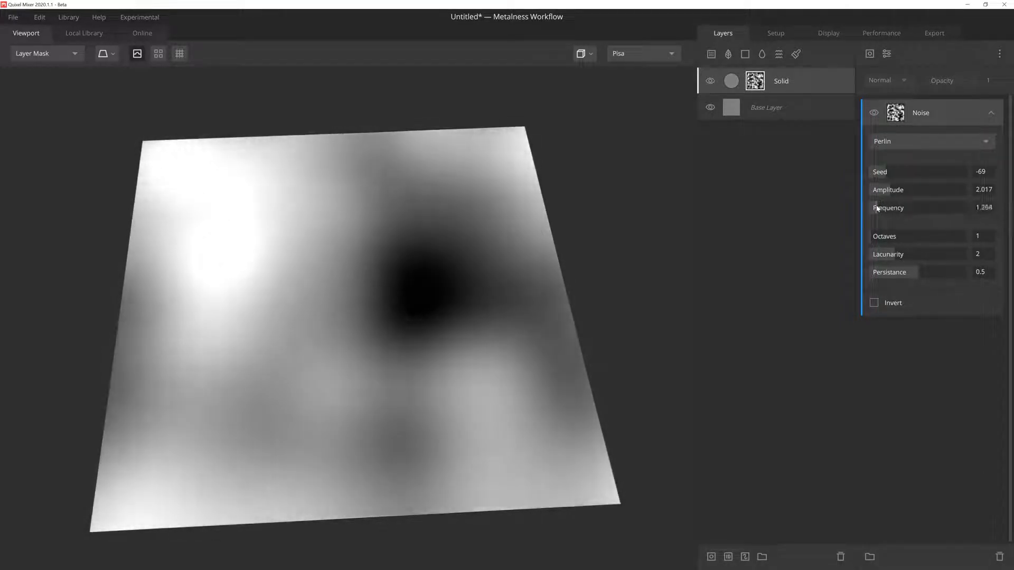
{"action": "left_click_drag", "start_coordinate": [905, 208], "coordinate": [944, 208]}
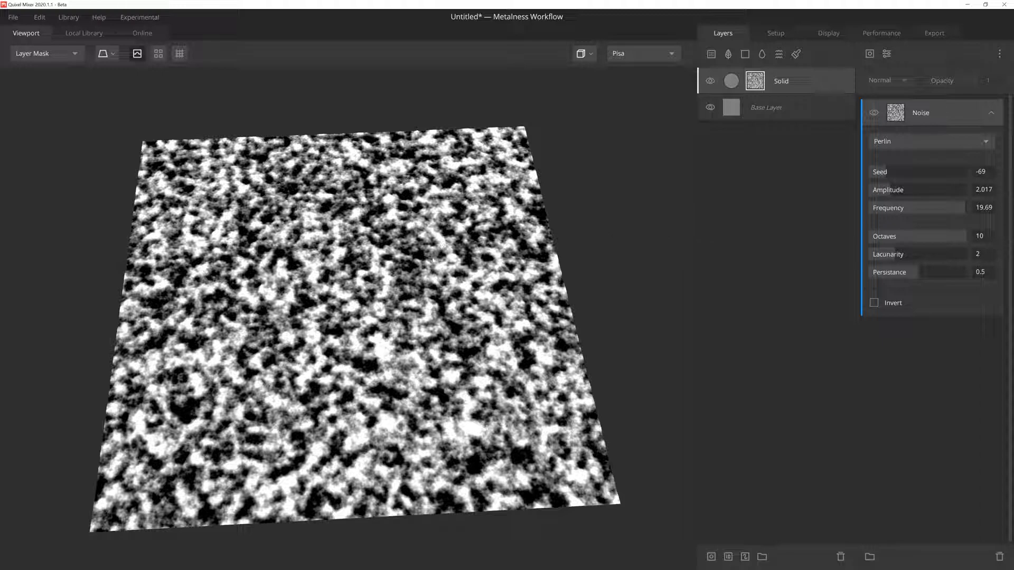
{"action": "mouse_move", "coordinate": [617, 268]}
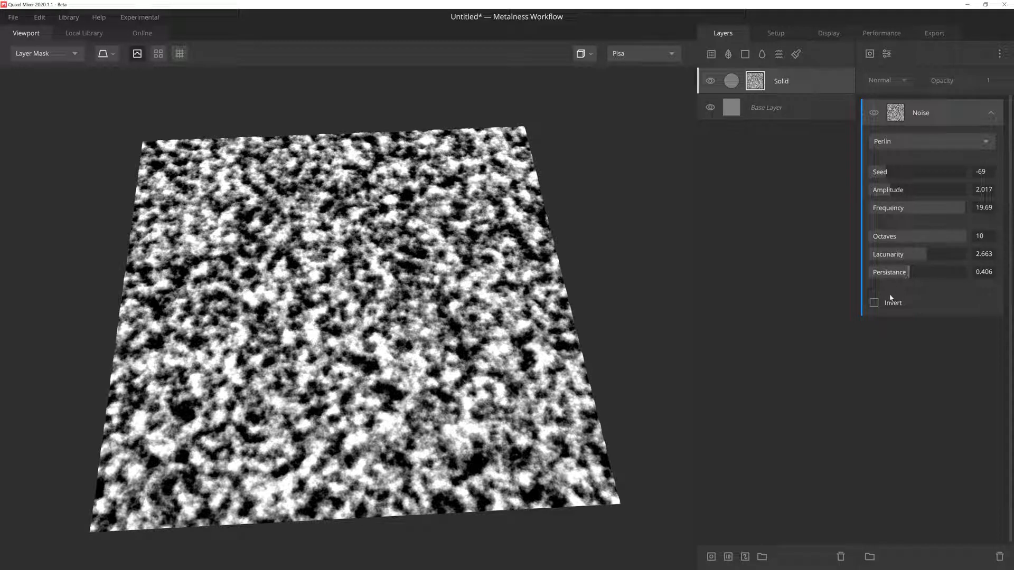
Try the mask inverted and back, then swap Perlin for Worley 1 and another Worley type
{"action": "left_click", "coordinate": [874, 302]}
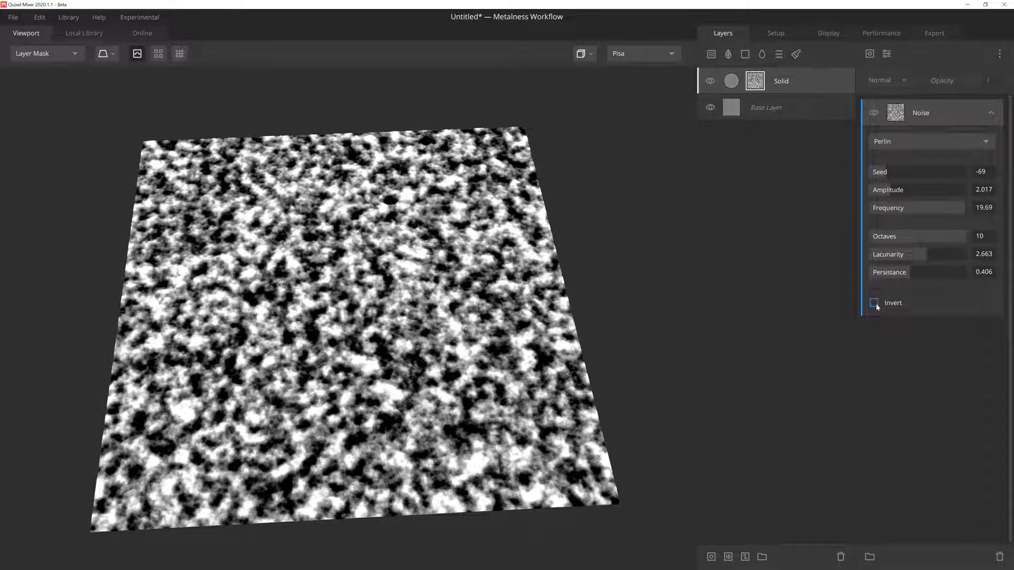
{"action": "left_click", "coordinate": [874, 304]}
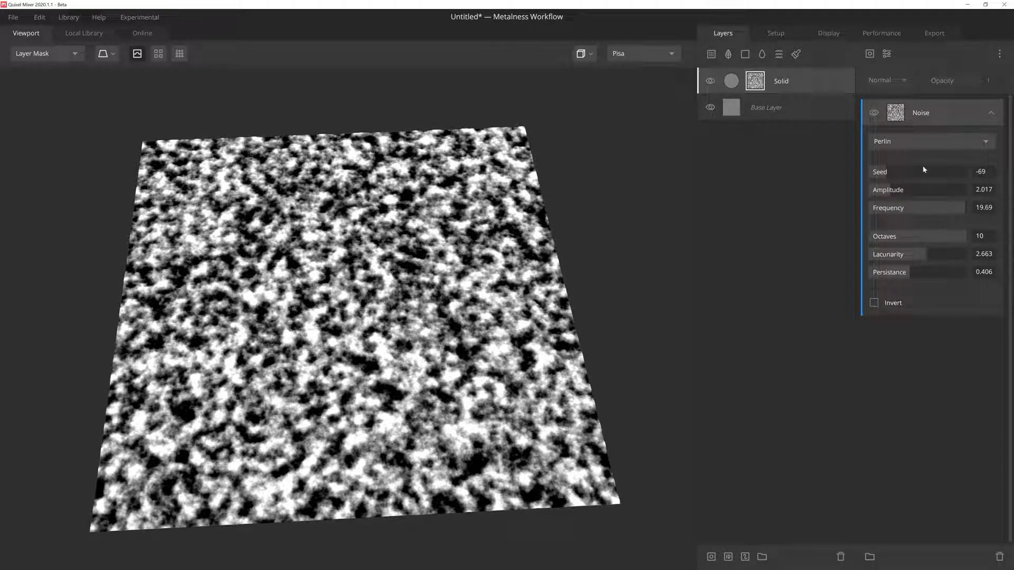
{"action": "left_click", "coordinate": [931, 140]}
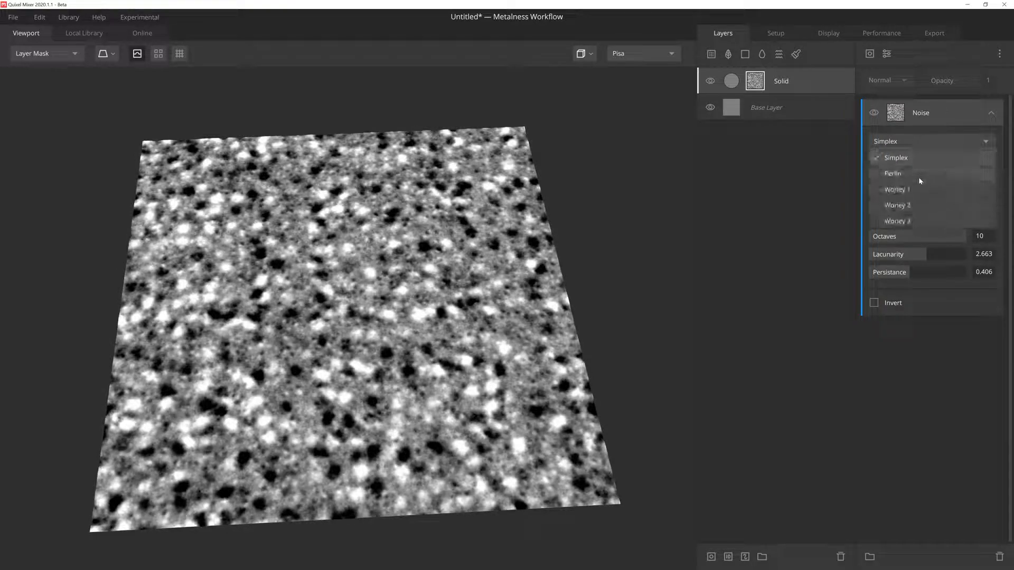
{"action": "left_click", "coordinate": [897, 189]}
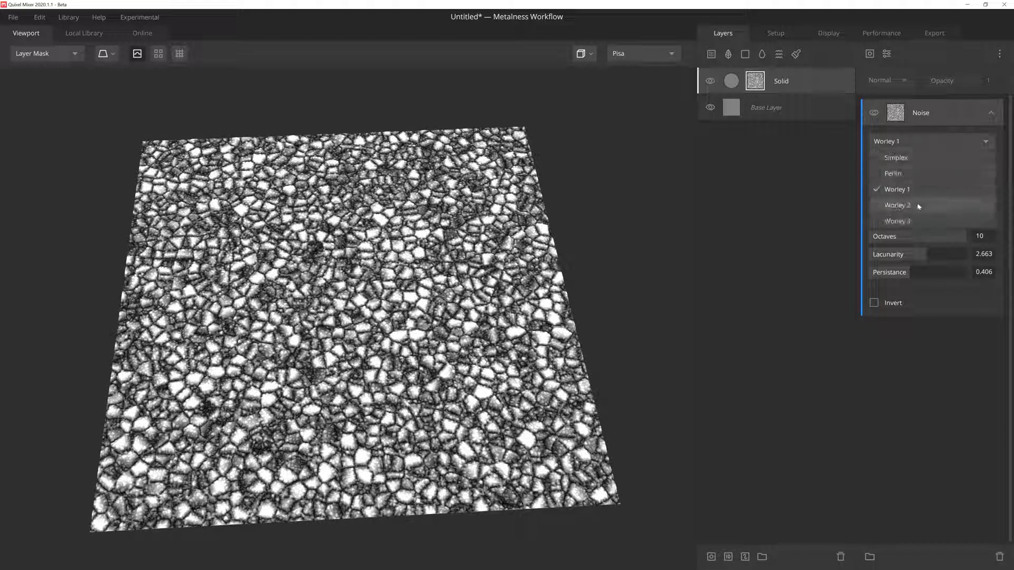
{"action": "left_click", "coordinate": [897, 221]}
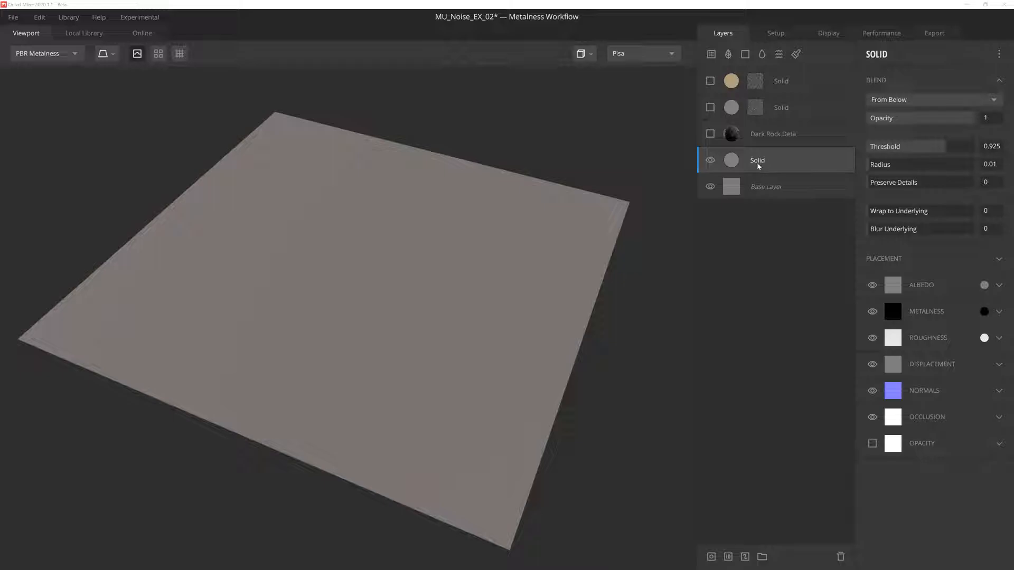
{"action": "mouse_move", "coordinate": [722, 498]}
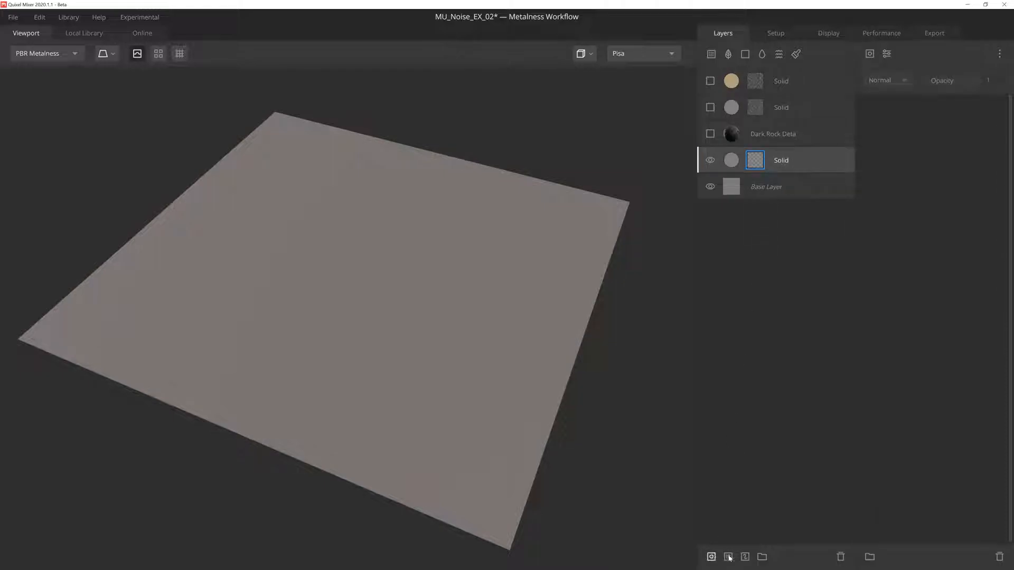
Add a Worley 3 noise component to the lower Solid layer's mask with frequency 4.448
{"action": "left_click", "coordinate": [711, 557]}
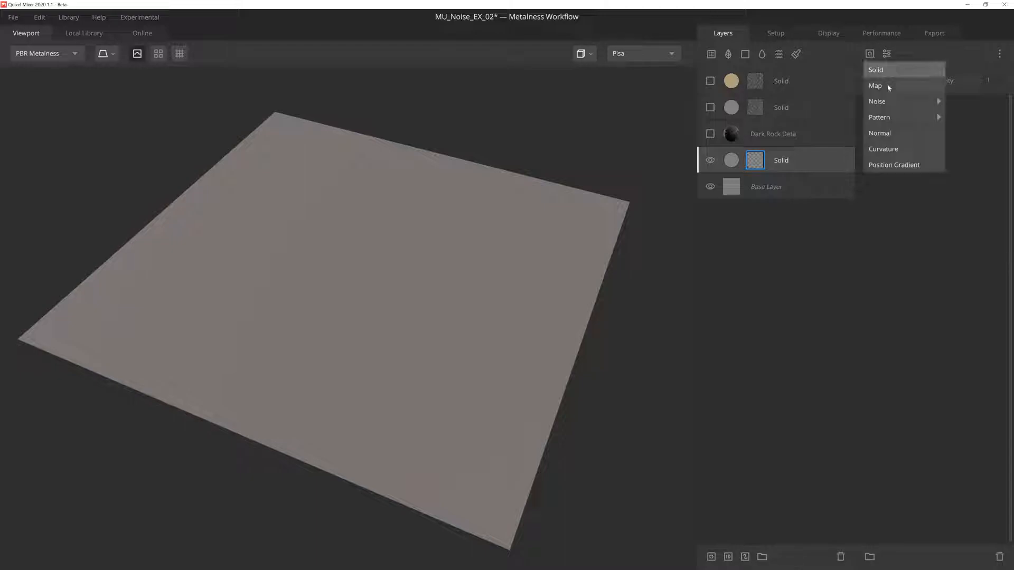
{"action": "left_click", "coordinate": [877, 102]}
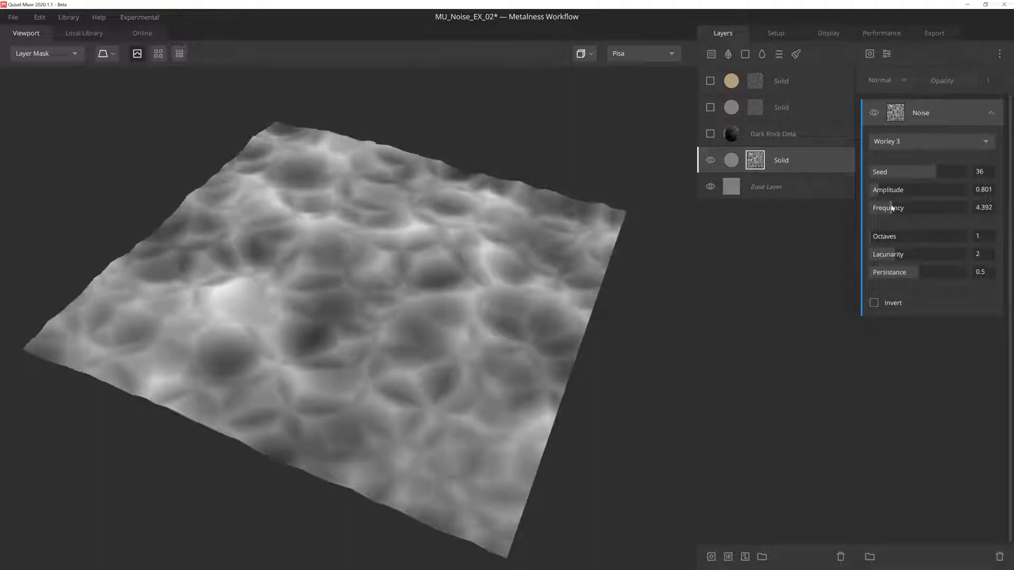
{"action": "left_click_drag", "start_coordinate": [891, 208], "coordinate": [902, 209]}
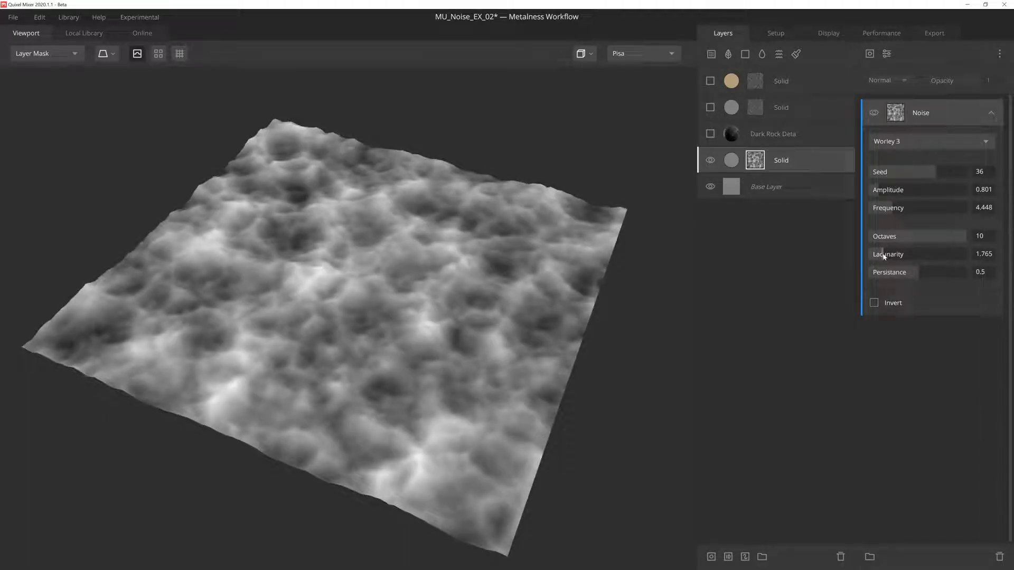
{"action": "mouse_move", "coordinate": [909, 284]}
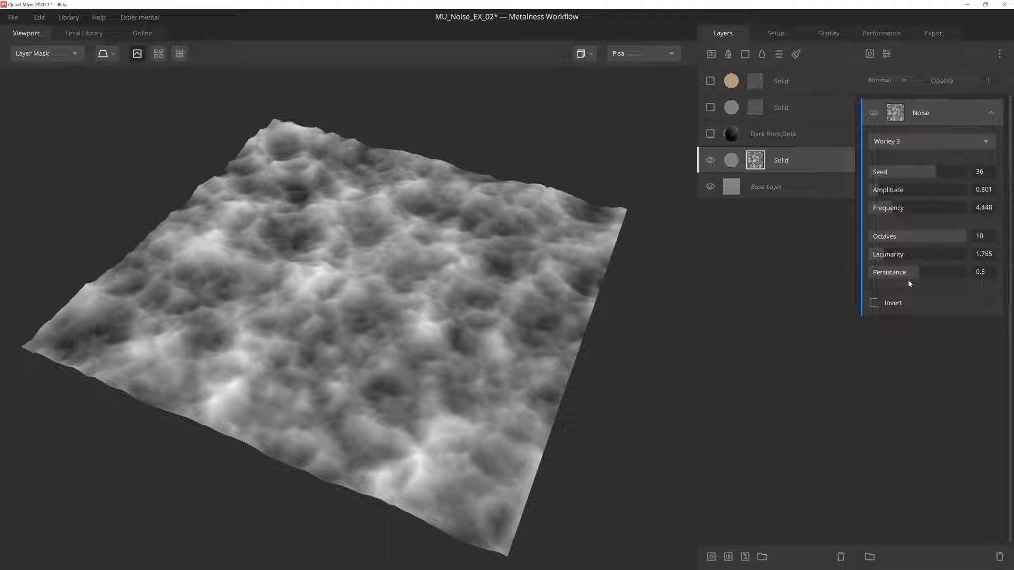
{"action": "mouse_move", "coordinate": [918, 253]}
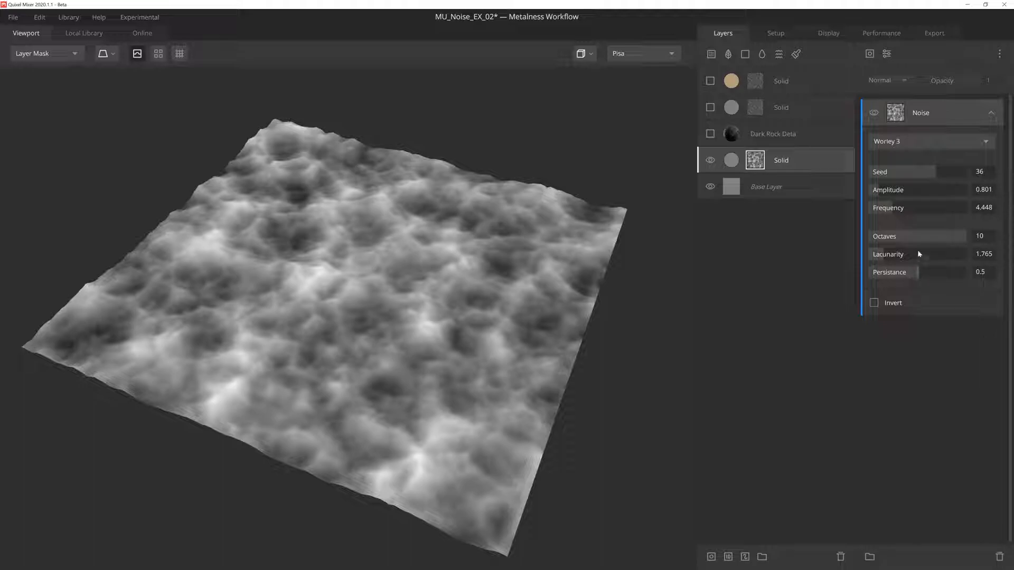
Remap the Worley noise through a Gradient Remap narrowed to the 0.163–0.885 range
{"action": "left_click", "coordinate": [887, 53]}
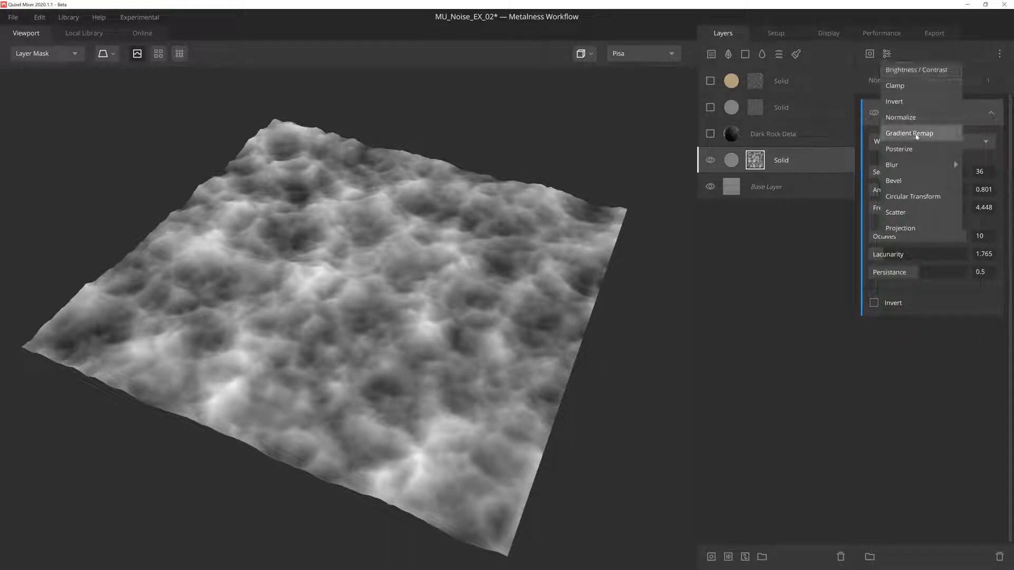
{"action": "left_click", "coordinate": [909, 133]}
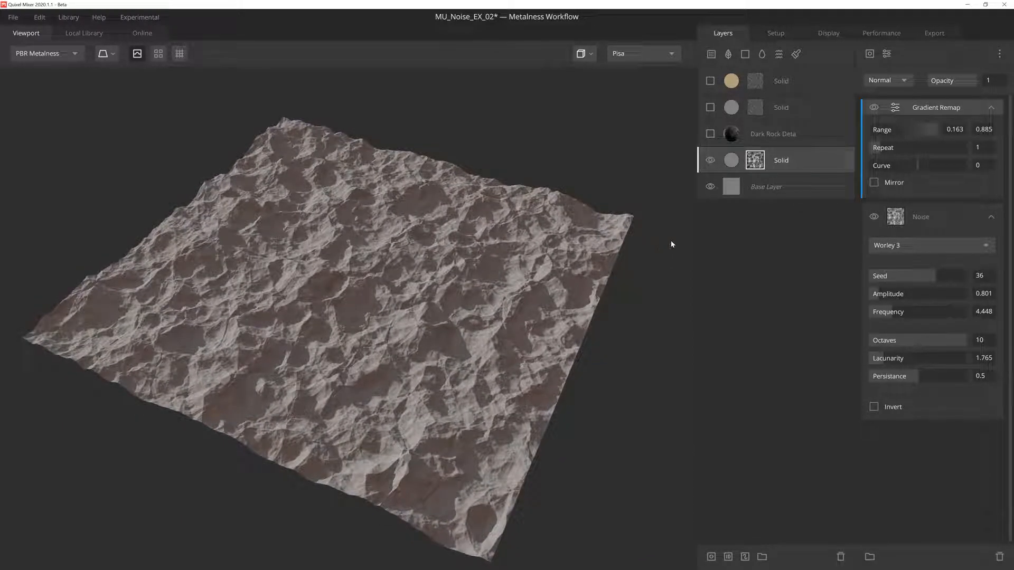
{"action": "left_click", "coordinate": [710, 107]}
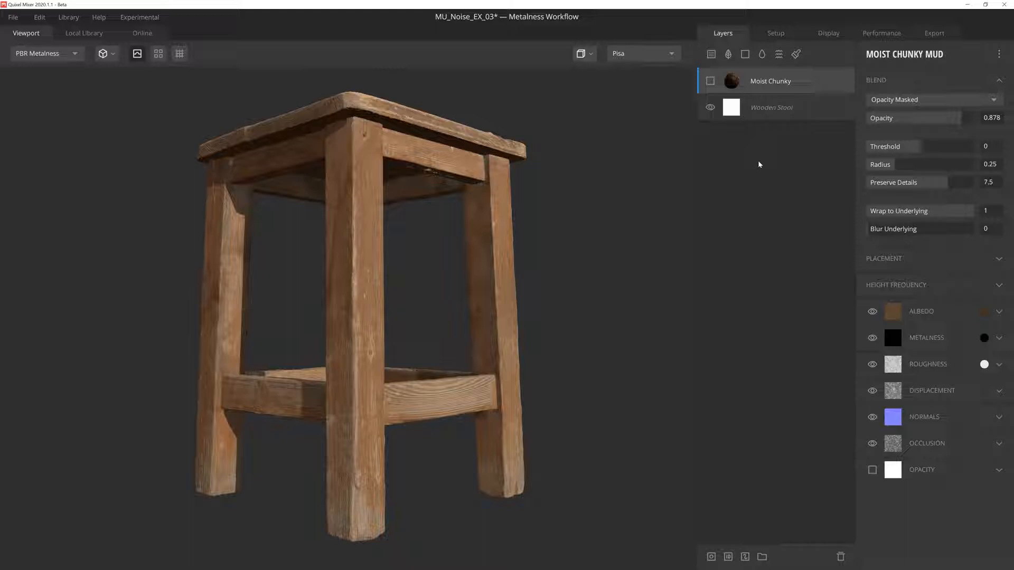
{"action": "mouse_move", "coordinate": [741, 129]}
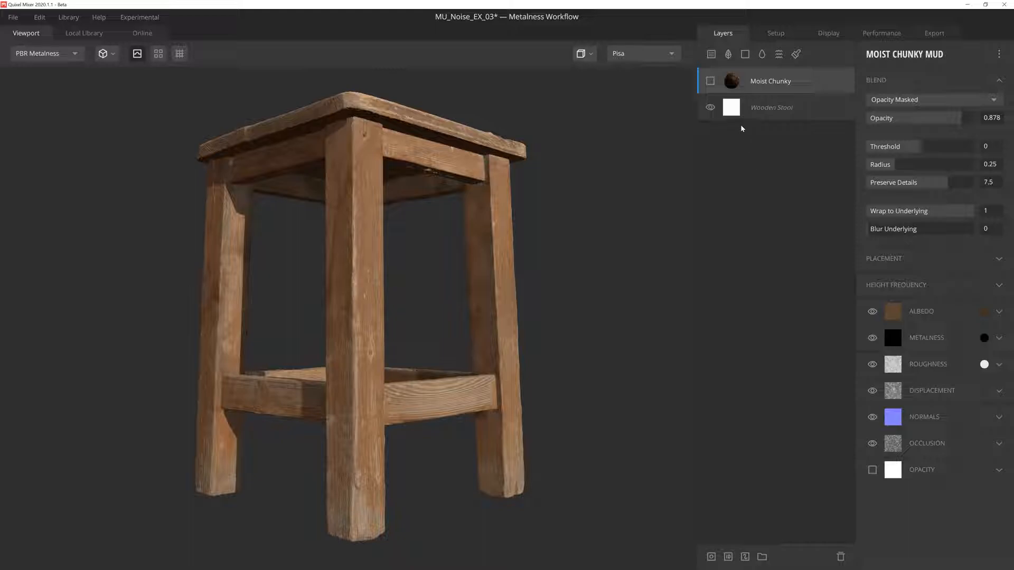
Mask Moist Chunky with an inverted Position Gradient, upper range 0.46, keeping mud on the legs
{"action": "left_click", "coordinate": [710, 82]}
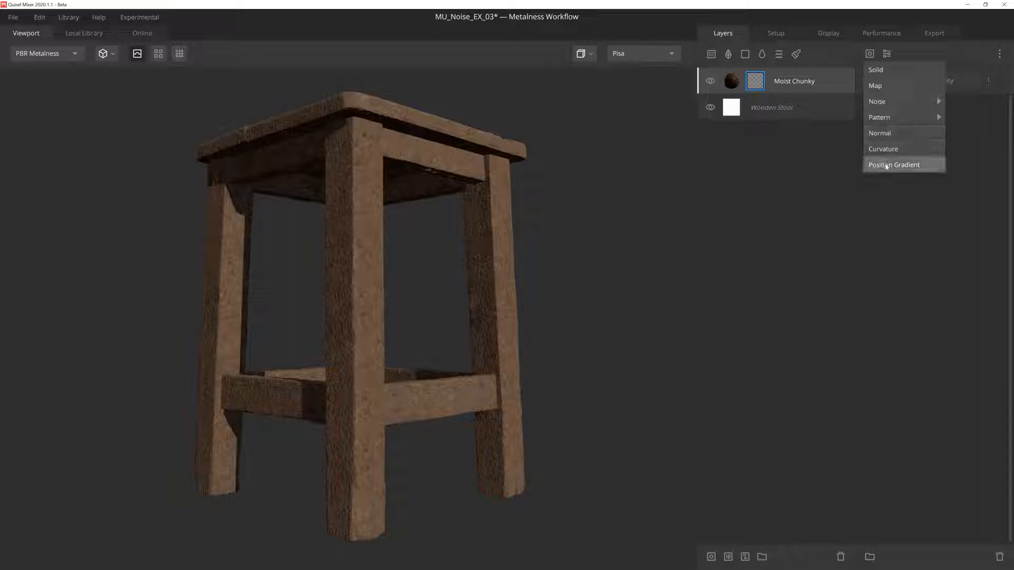
{"action": "left_click", "coordinate": [893, 165]}
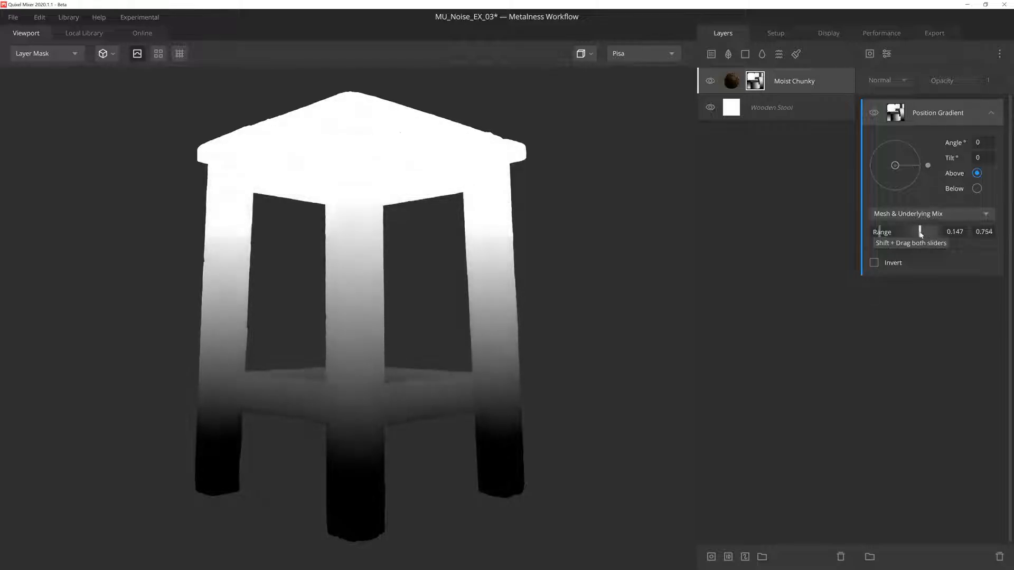
{"action": "left_click_drag", "start_coordinate": [920, 231], "coordinate": [900, 232]}
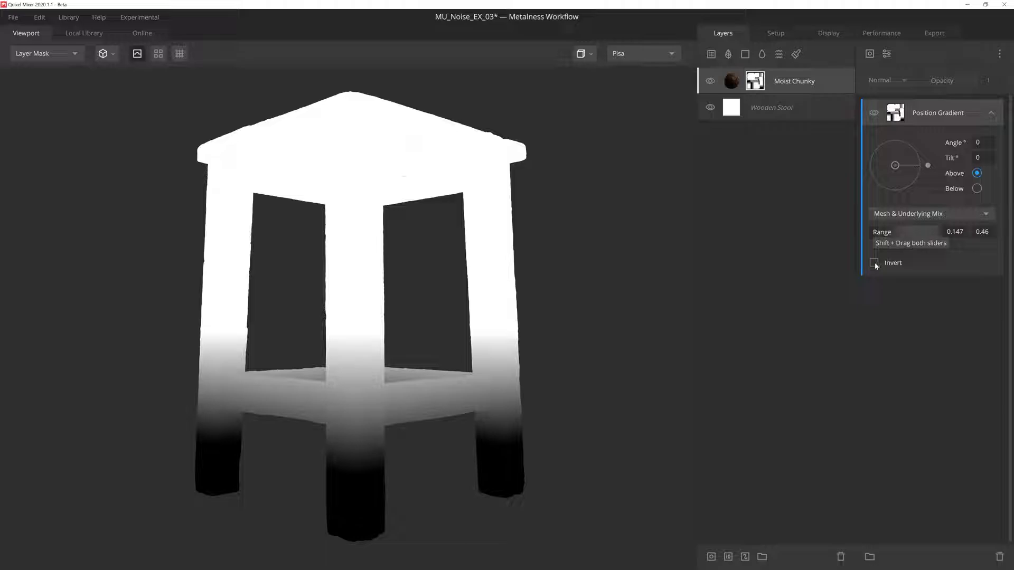
{"action": "left_click", "coordinate": [875, 263]}
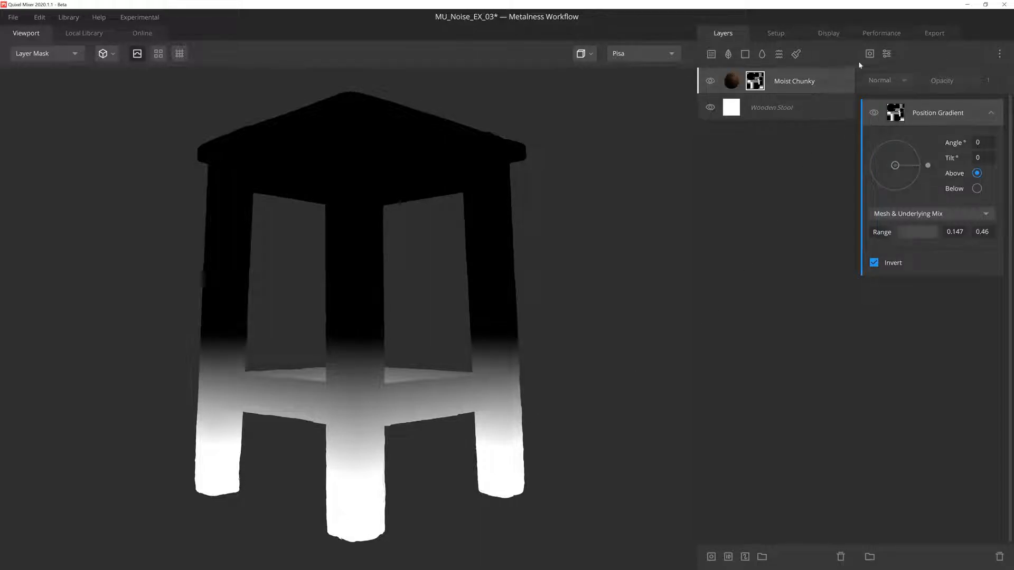
Add a Perlin noise with seed -49 in Overlay mode to break up the gradient's edge
{"action": "left_click", "coordinate": [938, 113]}
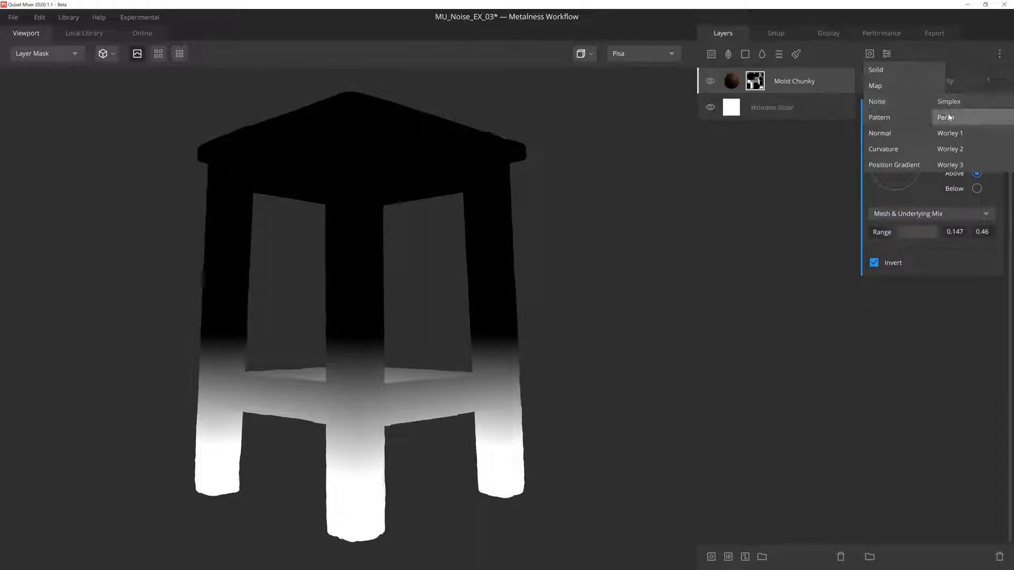
{"action": "left_click", "coordinate": [945, 117]}
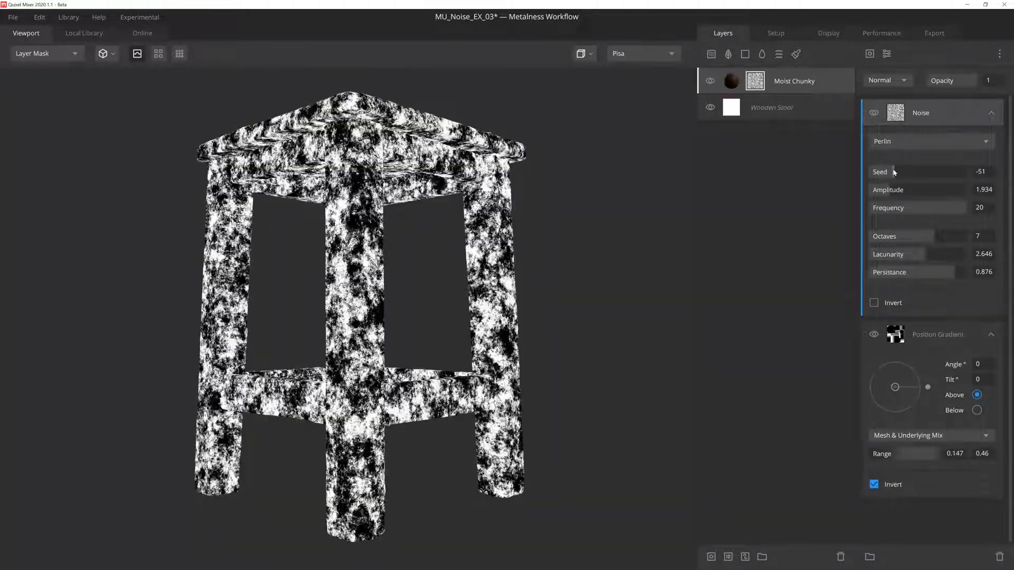
{"action": "left_click_drag", "start_coordinate": [892, 171], "coordinate": [905, 172]}
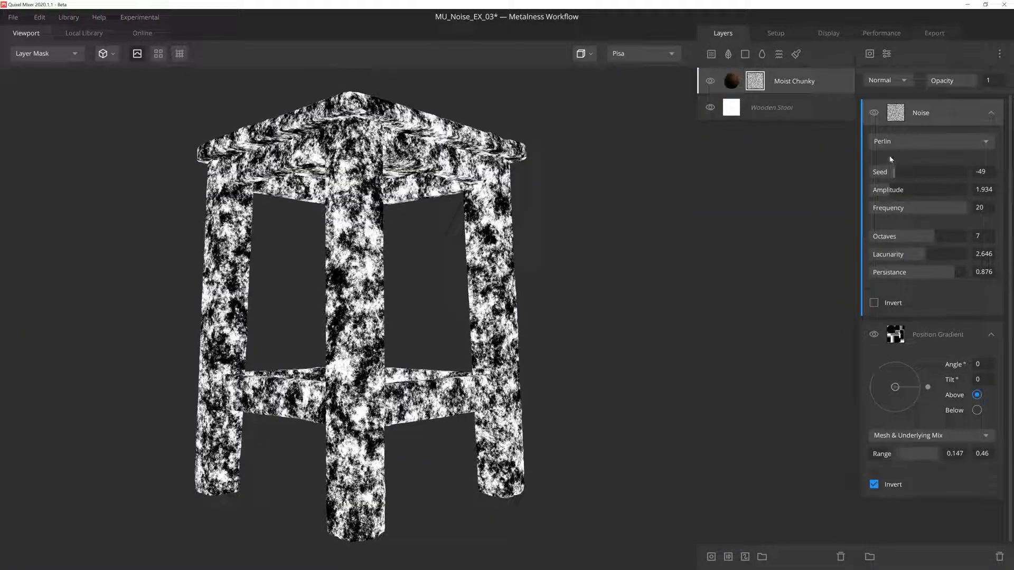
{"action": "left_click", "coordinate": [886, 79]}
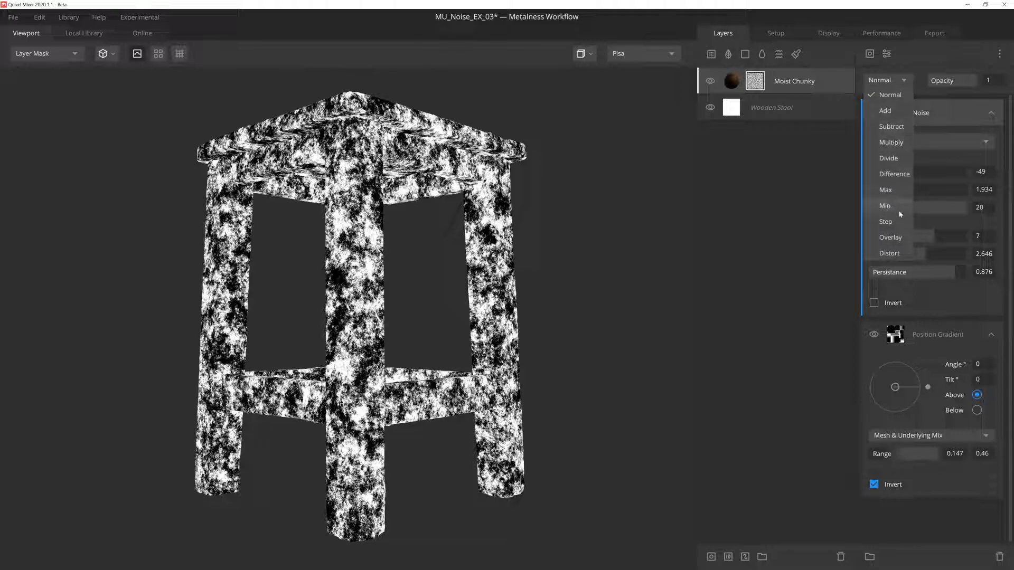
{"action": "left_click", "coordinate": [890, 237]}
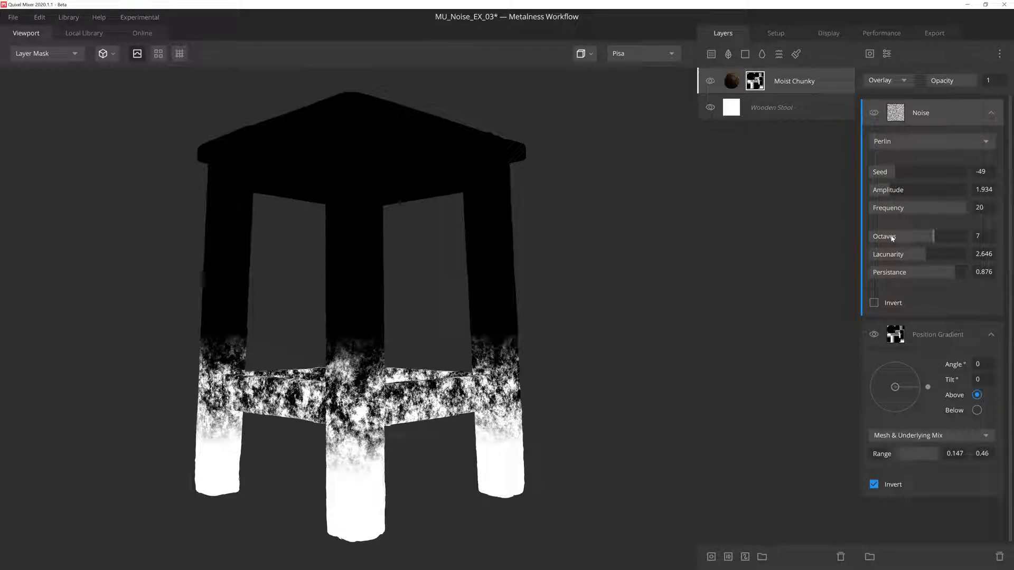
{"action": "mouse_move", "coordinate": [892, 239]}
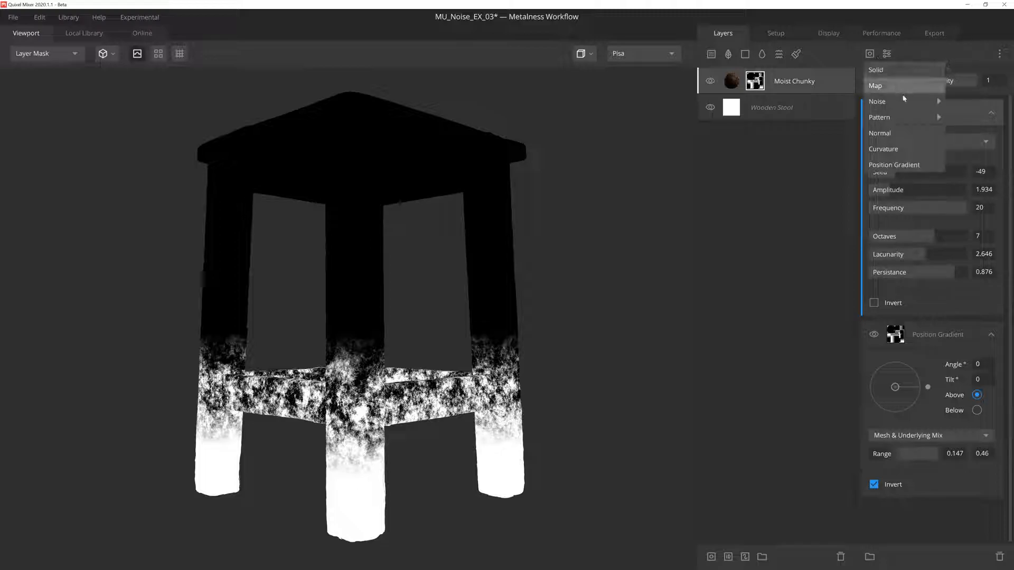
Add a second Perlin noise with amplitude 5.47 and frequency 7.044 and set its blend mode
{"action": "left_click", "coordinate": [877, 101]}
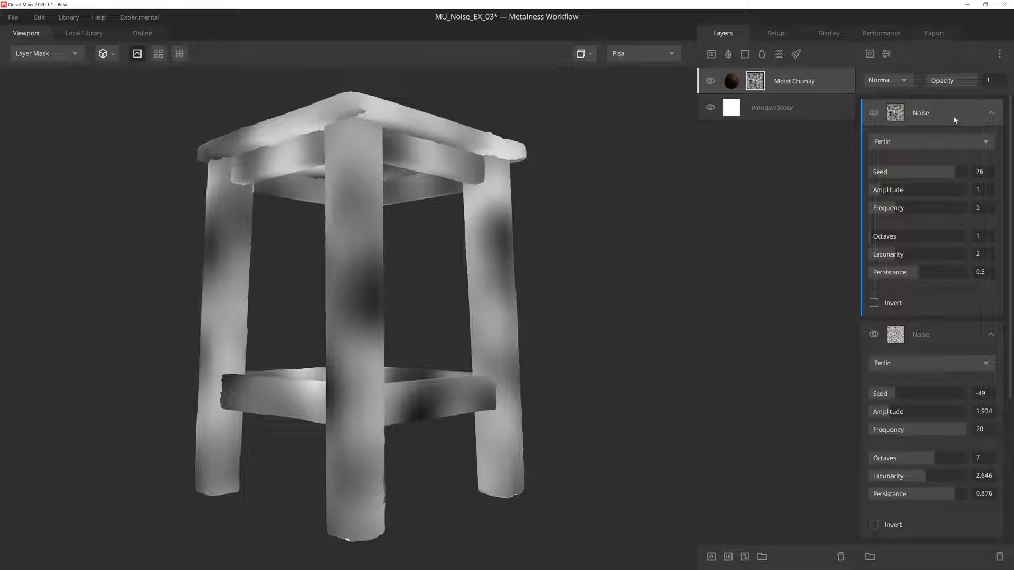
{"action": "left_click_drag", "start_coordinate": [877, 190], "coordinate": [918, 189]}
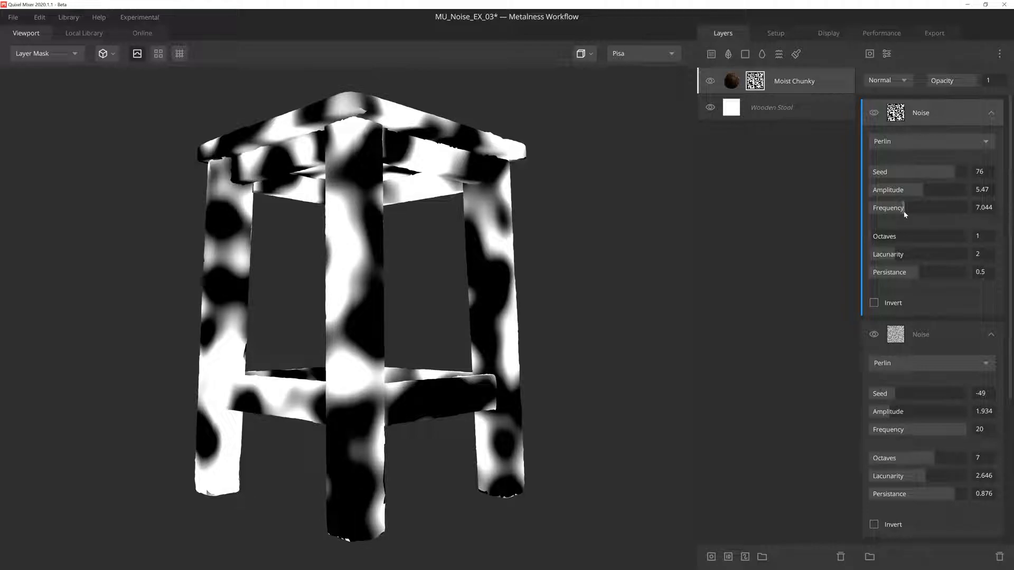
{"action": "mouse_move", "coordinate": [909, 240]}
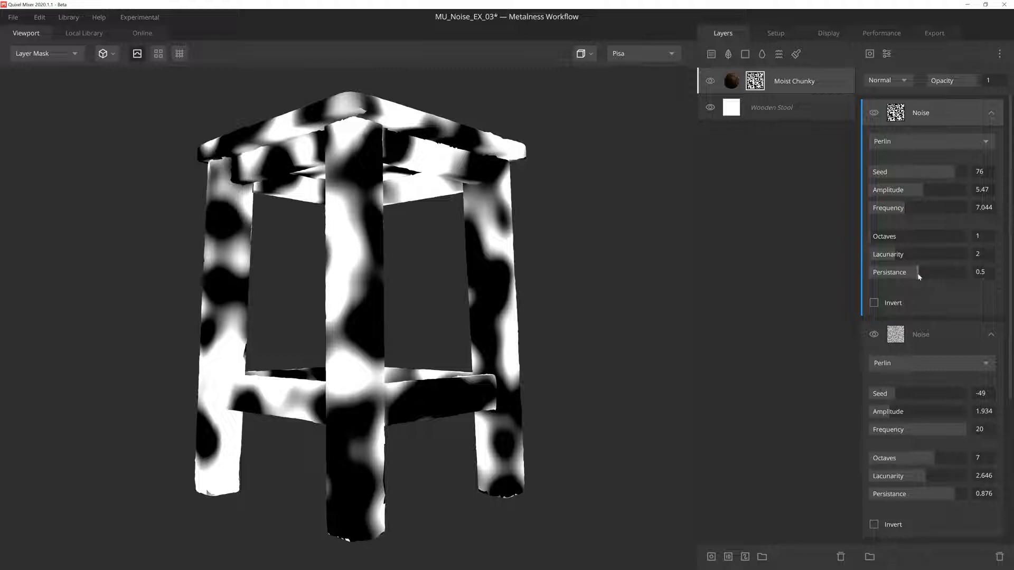
{"action": "left_click", "coordinate": [887, 81]}
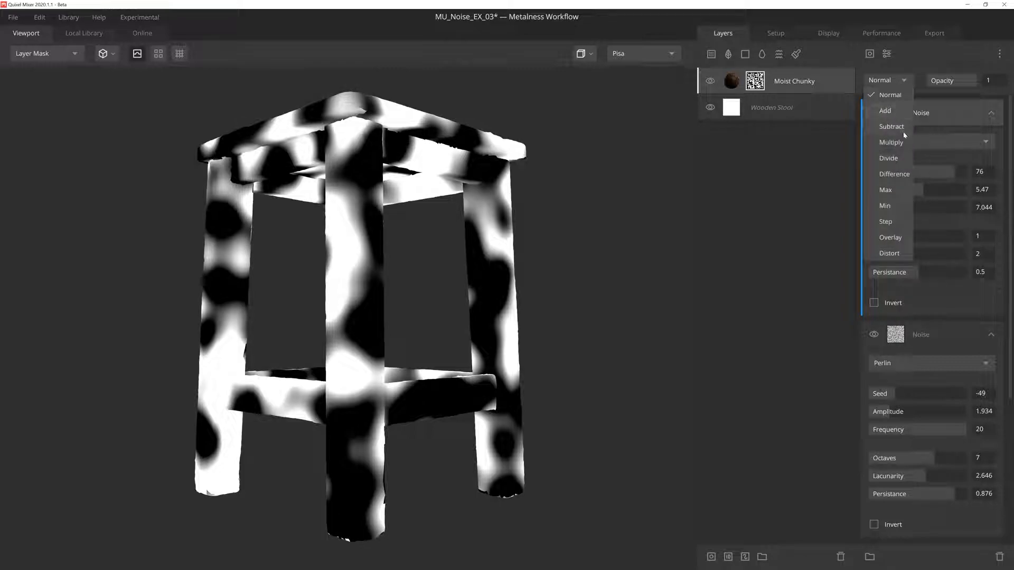
{"action": "left_click", "coordinate": [890, 237]}
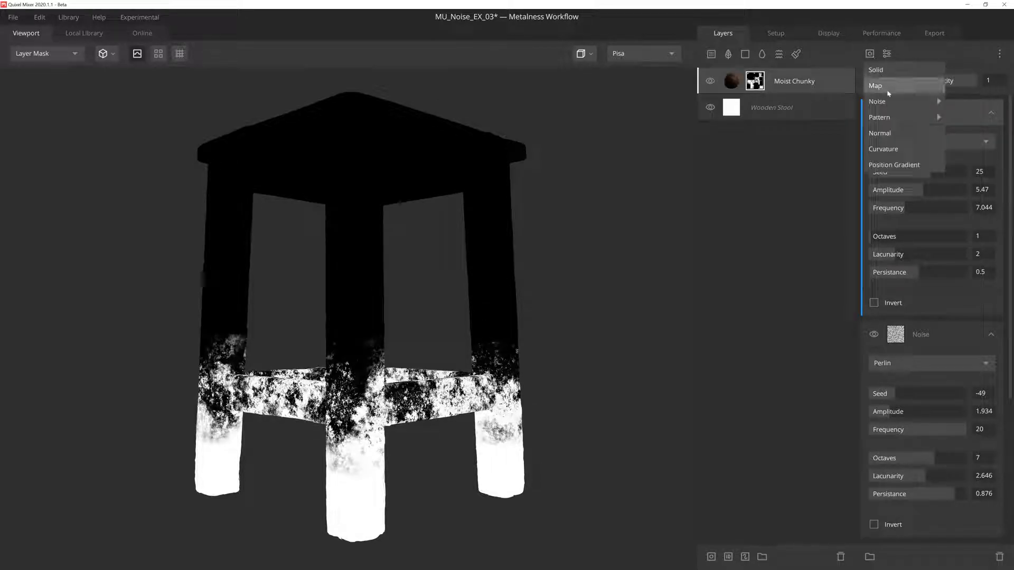
Add a third Perlin noise multiplied into the mask at 0.385 opacity and view it in PBR Metalness
{"action": "left_click", "coordinate": [877, 101]}
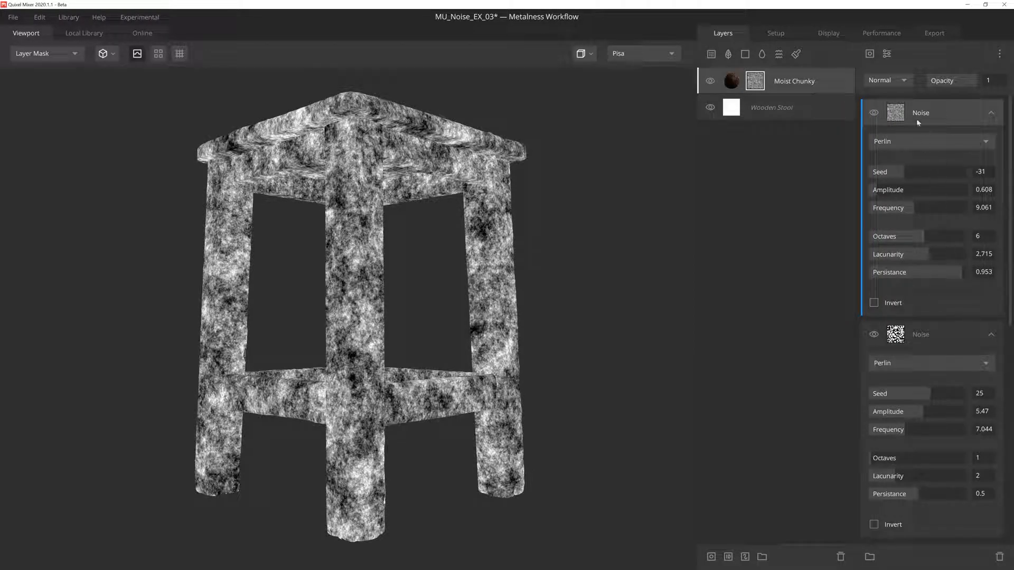
{"action": "left_click", "coordinate": [886, 80]}
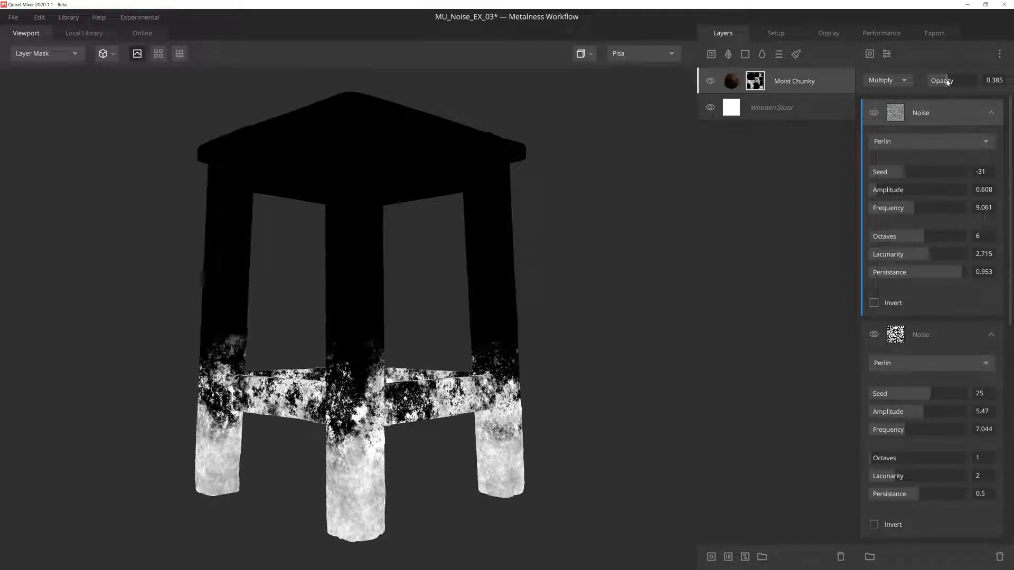
{"action": "left_click", "coordinate": [42, 53]}
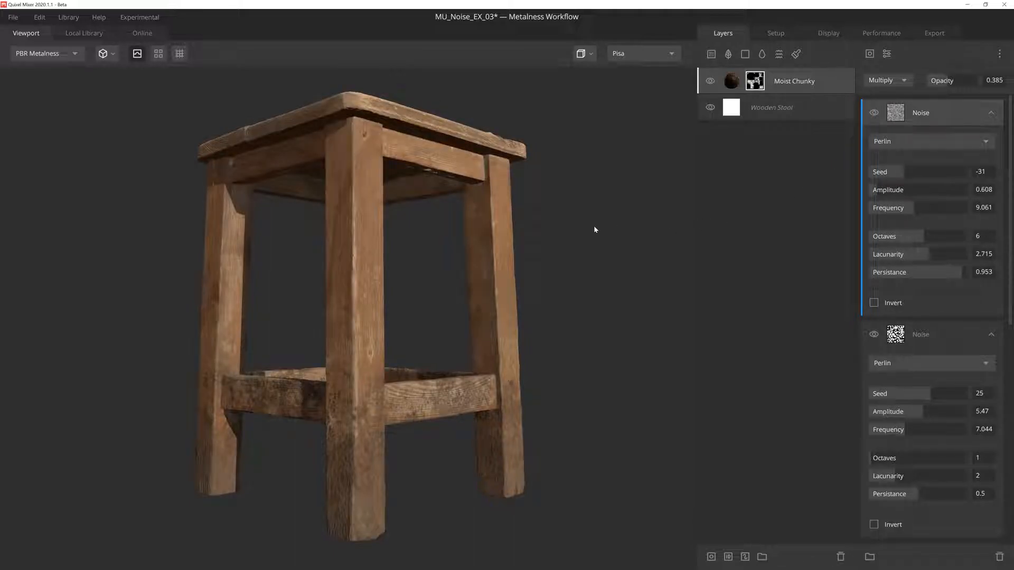